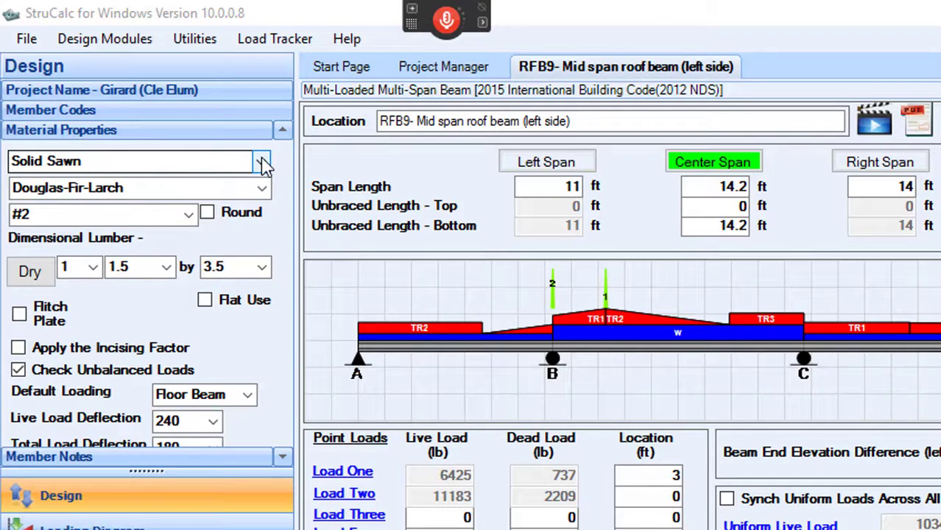
# Cycle RFB9's material through Glulams and Structural Composite, ending on Steel W Shapes.
pyautogui.click(262, 161)
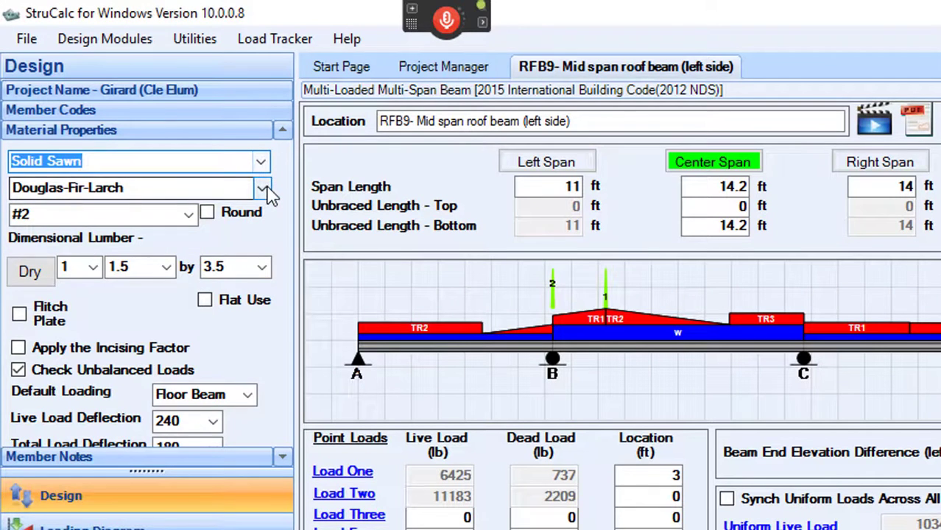
pyautogui.click(262, 188)
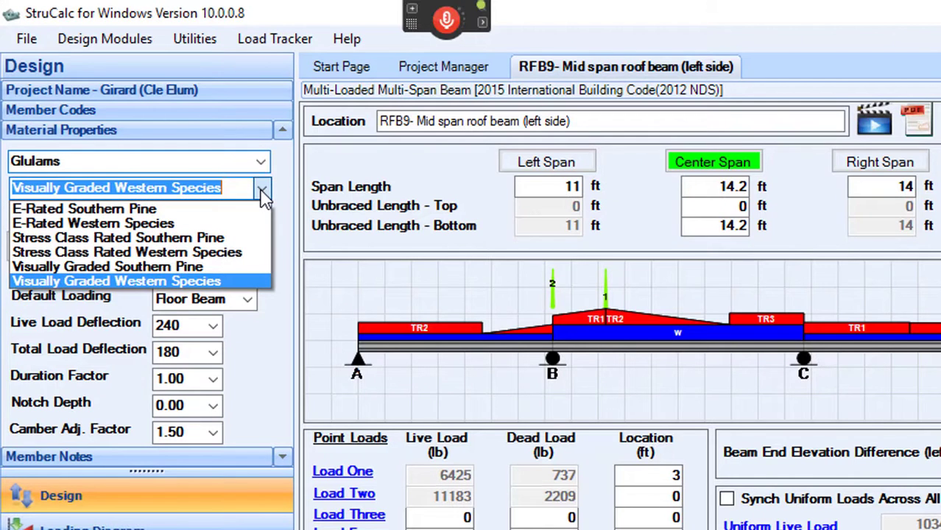
pyautogui.click(116, 281)
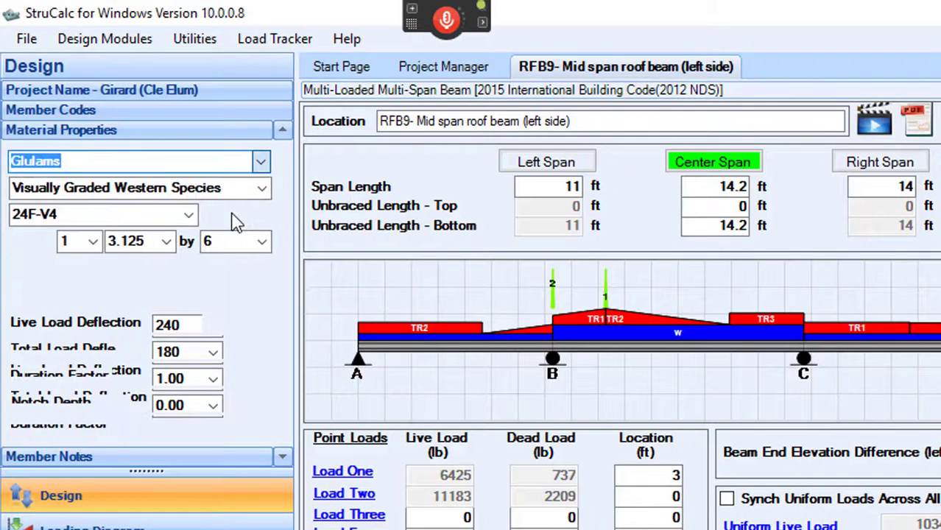
pyautogui.click(261, 188)
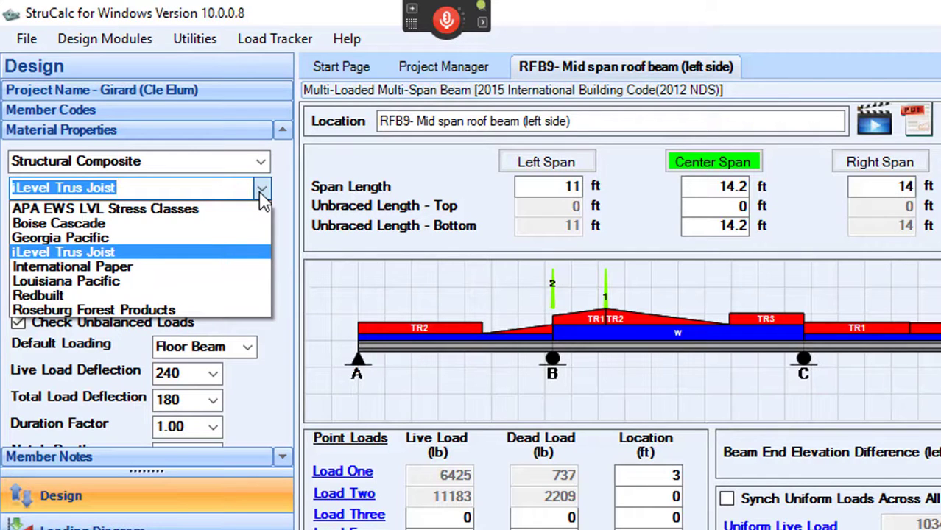
pyautogui.click(138, 160)
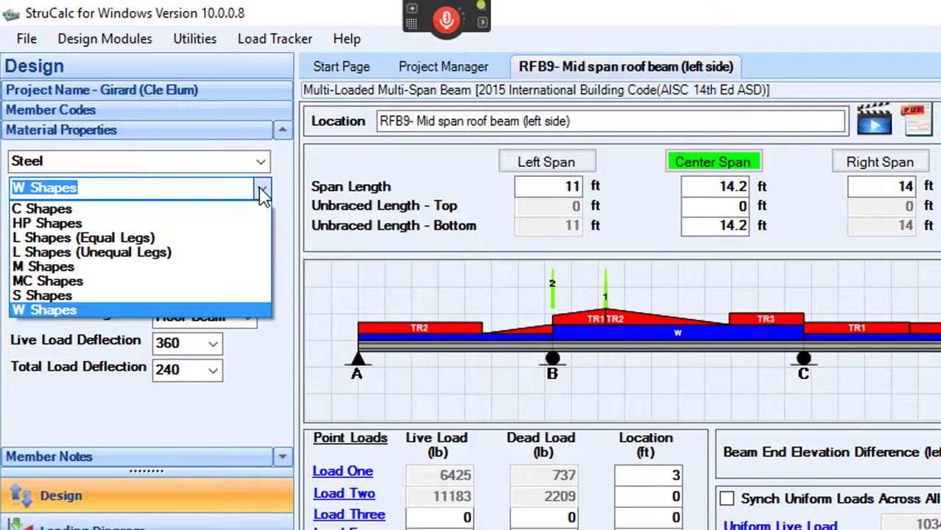
pyautogui.click(139, 160)
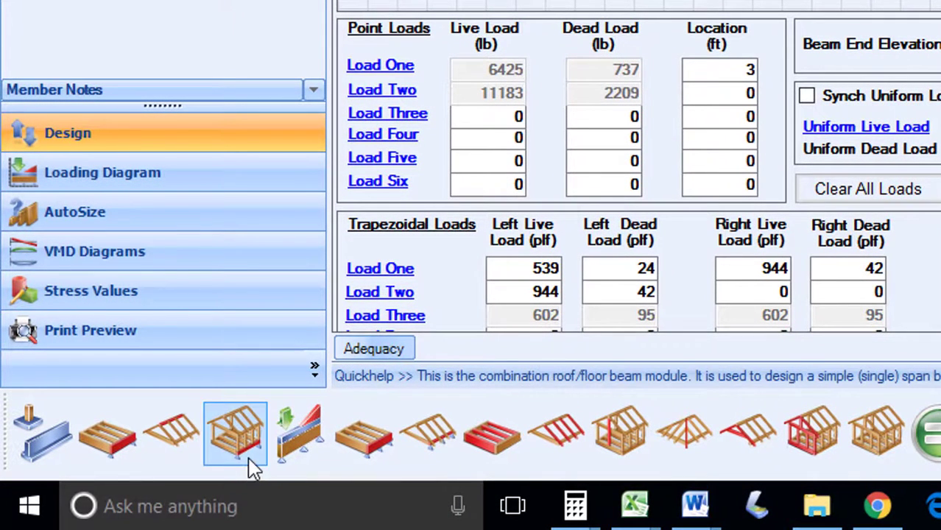
pyautogui.moveTo(107, 431)
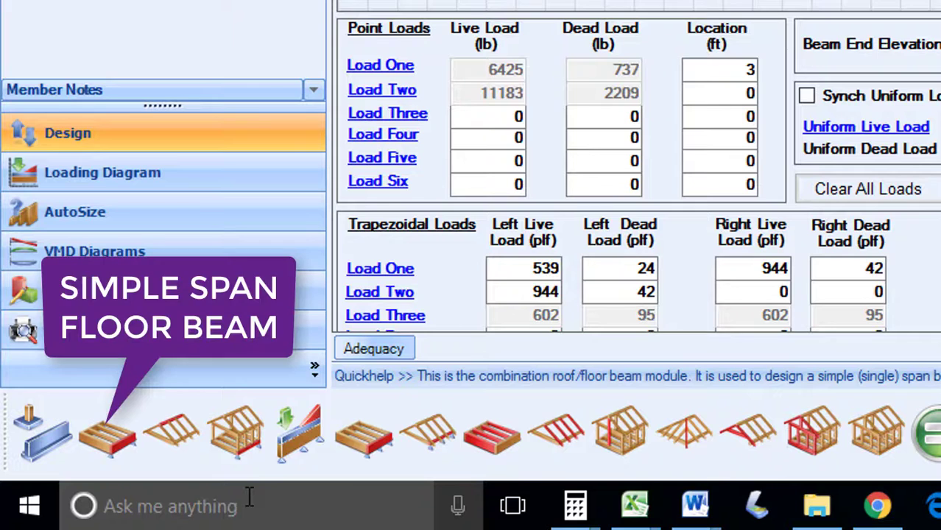
# Open a new CRFB2 combination roof/floor beam design from the module toolbar.
pyautogui.click(107, 433)
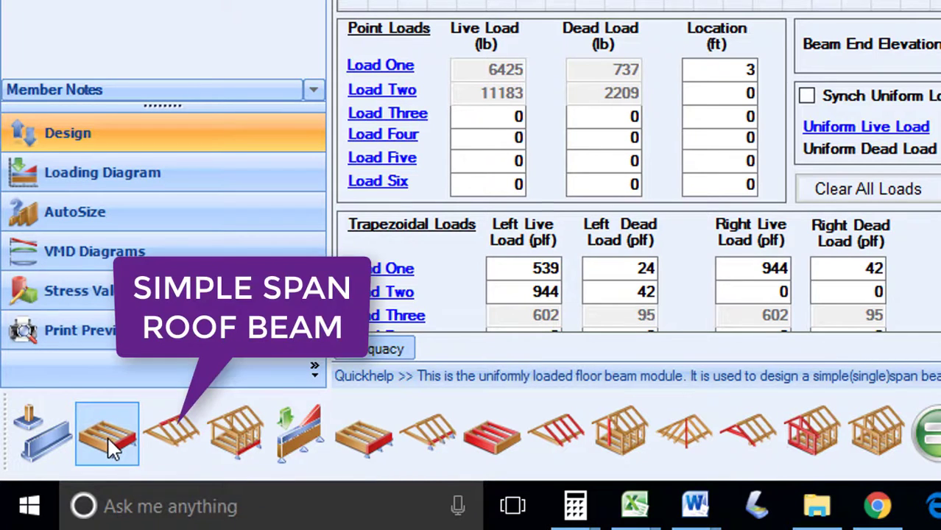
pyautogui.click(171, 433)
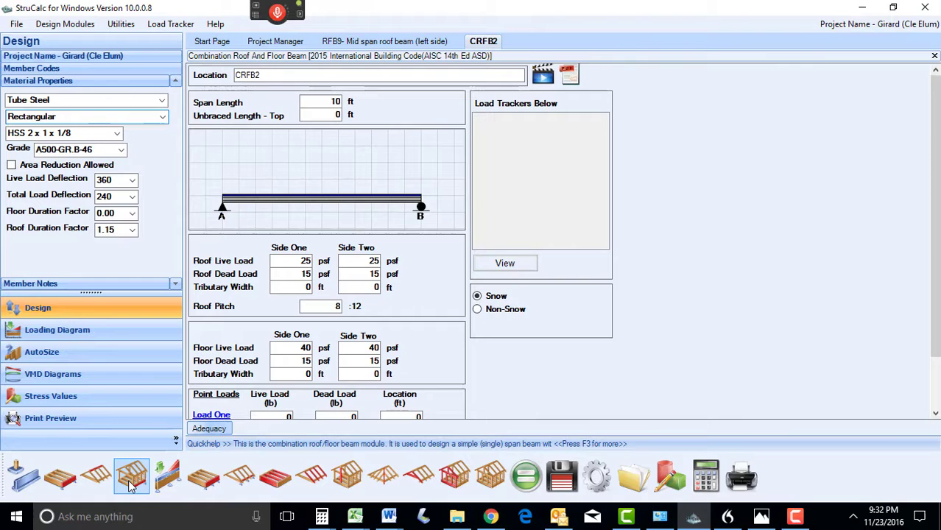
pyautogui.moveTo(622, 456)
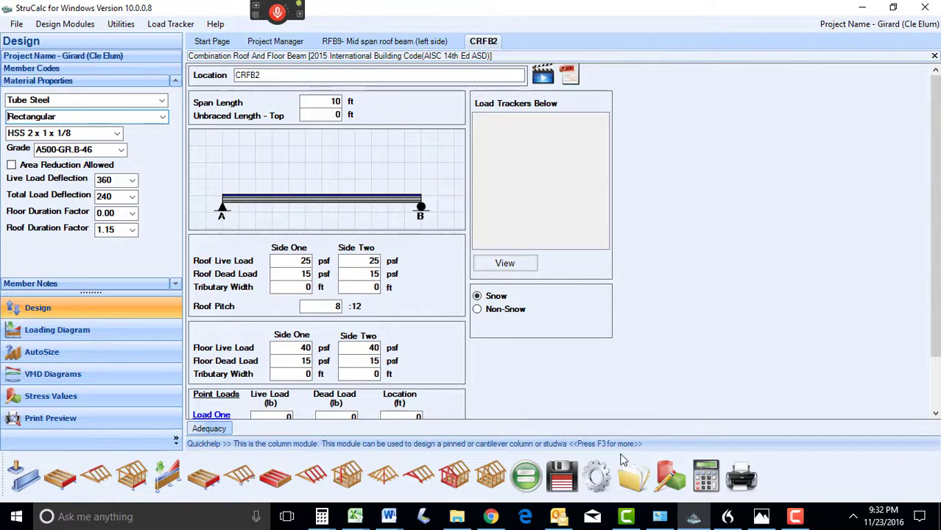
pyautogui.scroll(-3)
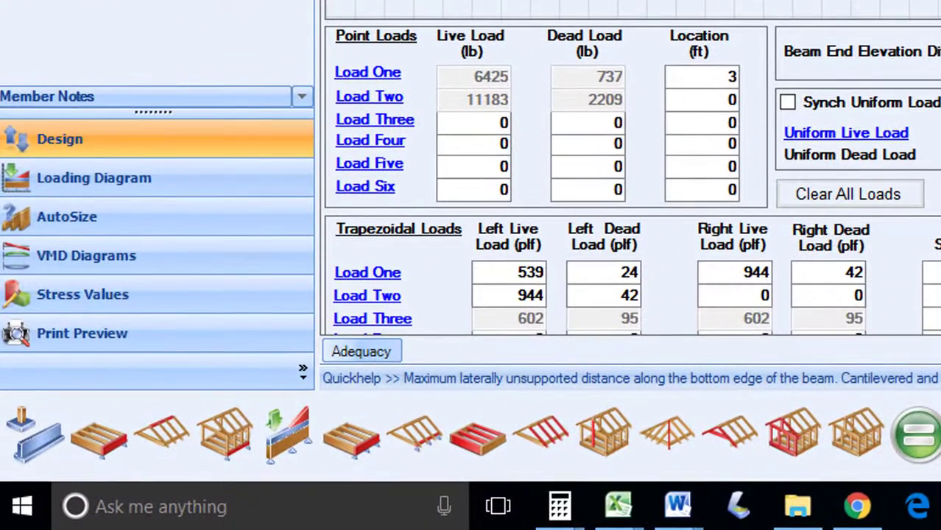
pyautogui.moveTo(350, 434)
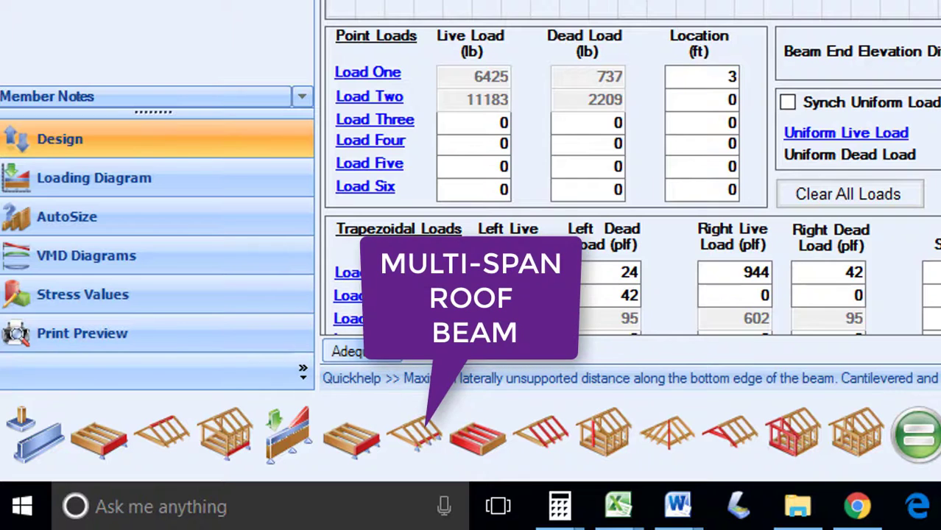
pyautogui.moveTo(477, 434)
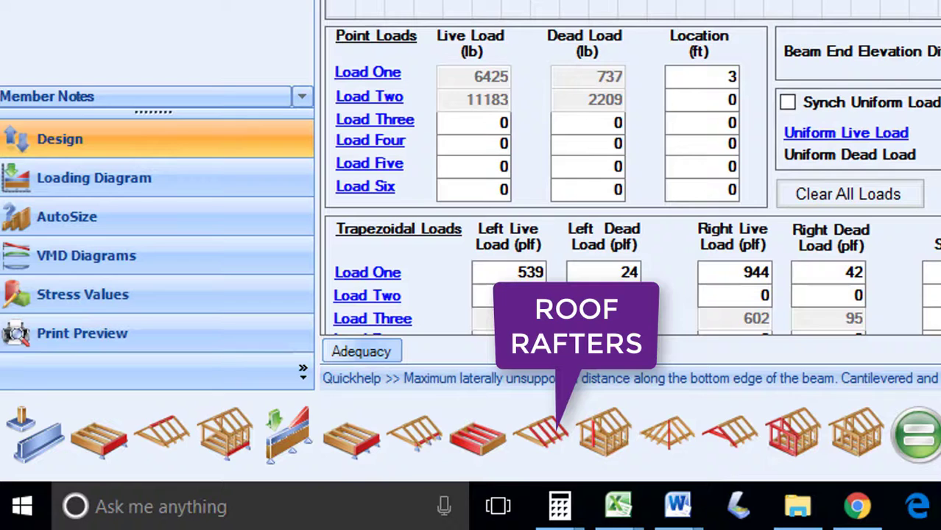
pyautogui.moveTo(603, 433)
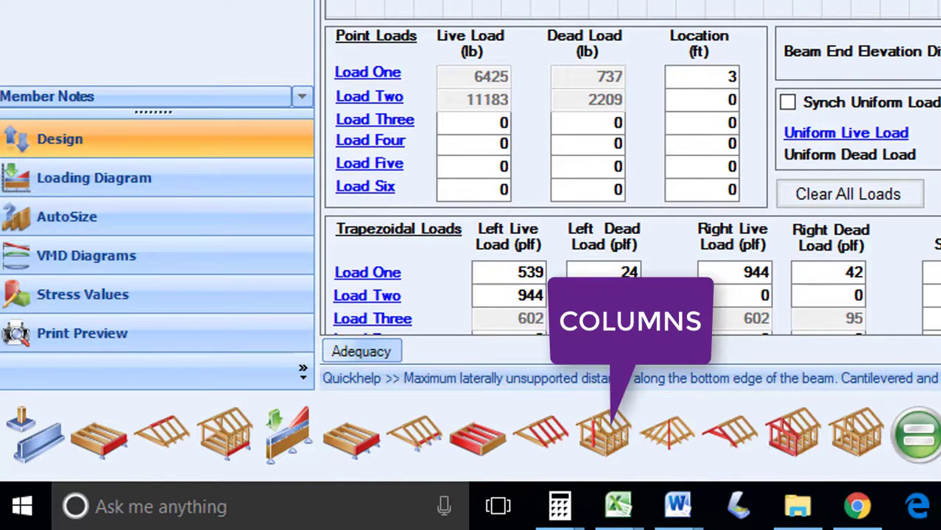
pyautogui.moveTo(667, 433)
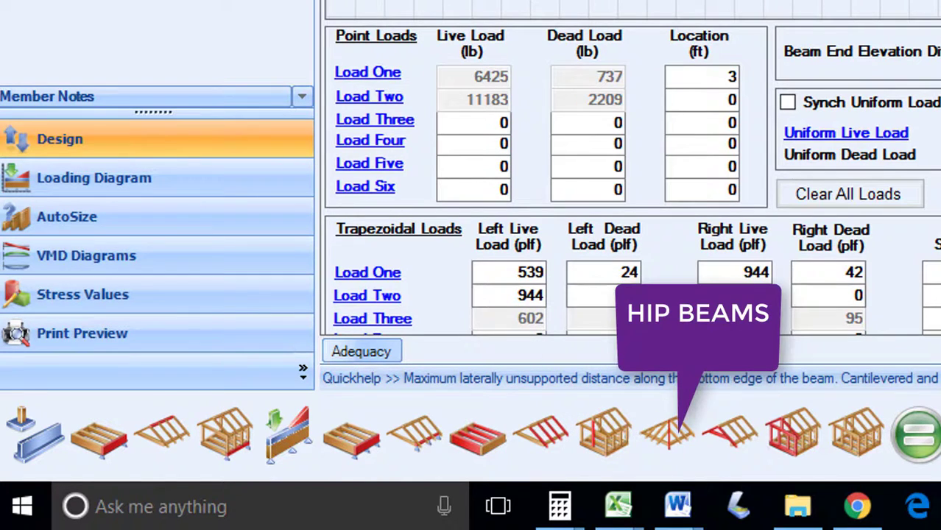
pyautogui.moveTo(791, 435)
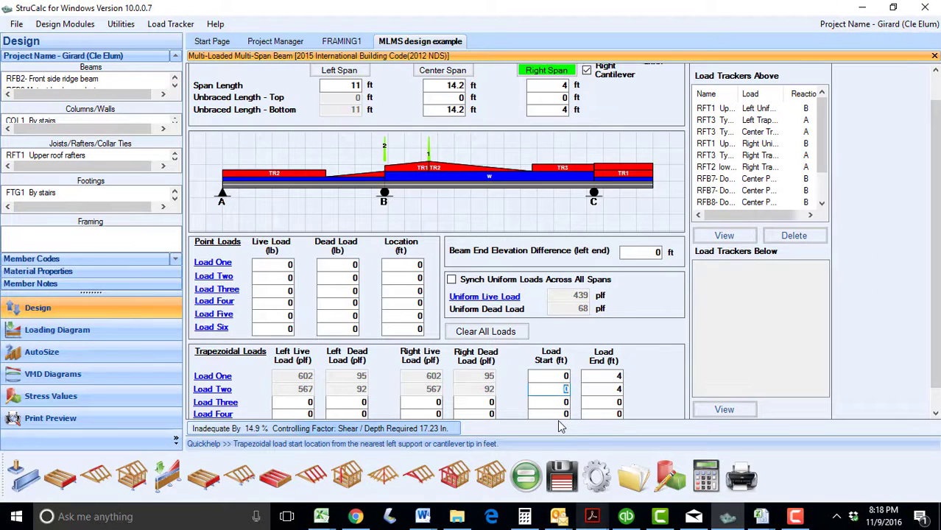
pyautogui.moveTo(504, 312)
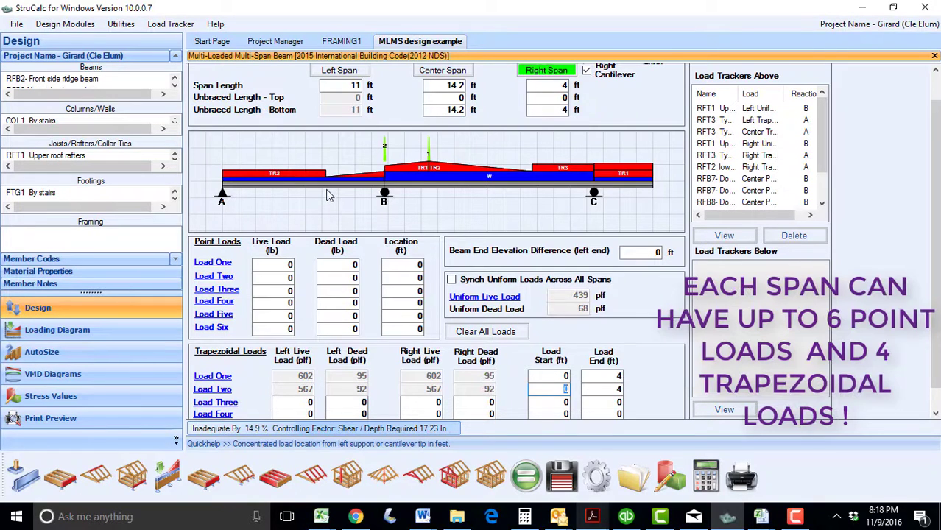
pyautogui.moveTo(468, 213)
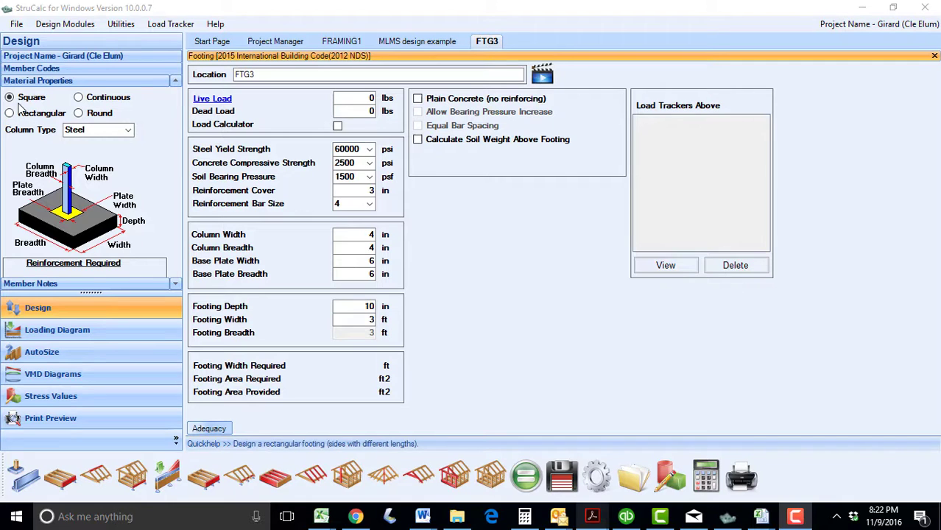
# Try a Rectangular, then a Round shape for the FTG3 footing.
pyautogui.click(10, 112)
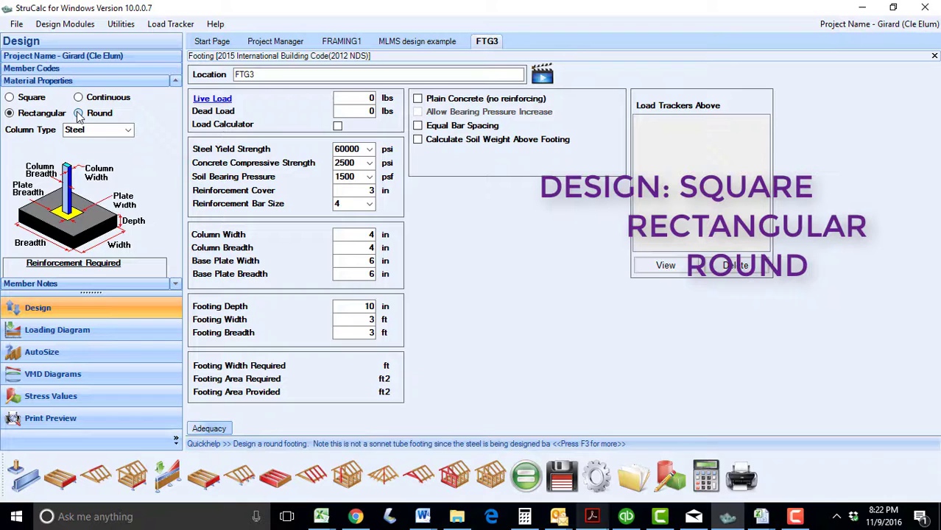
pyautogui.click(78, 96)
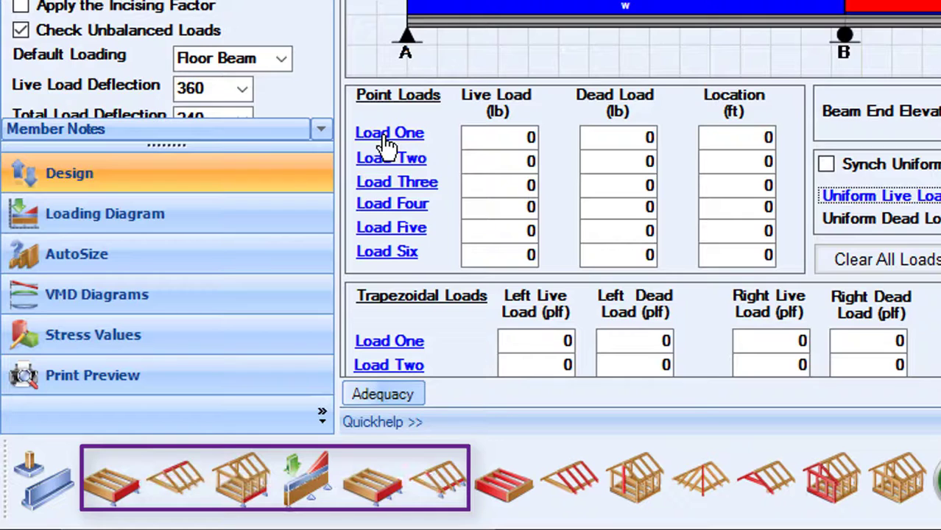
# Open MLB3 and start transferring a member's load into point Load One.
pyautogui.click(636, 478)
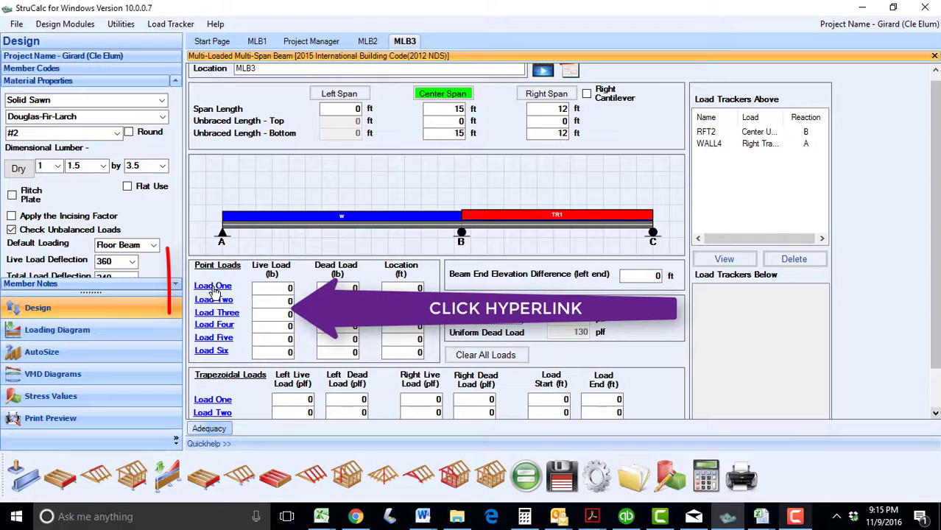
pyautogui.click(212, 286)
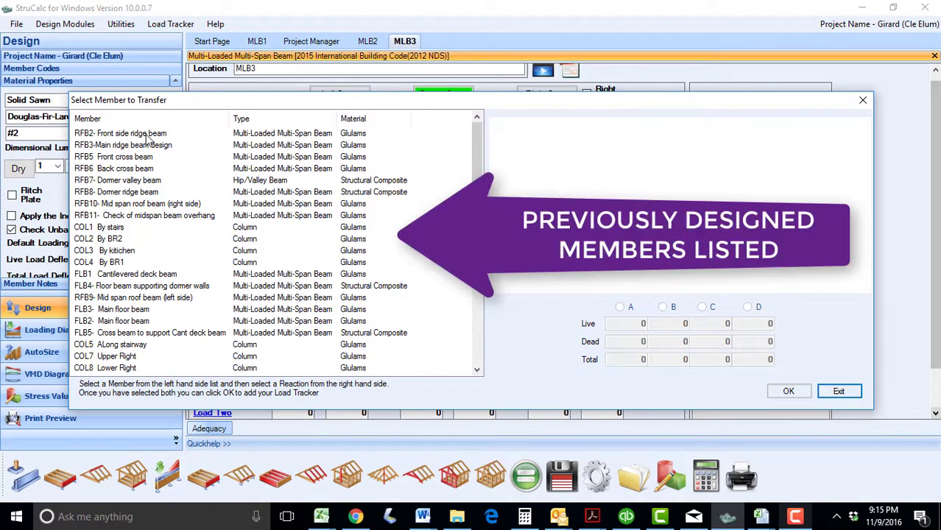
# Transfer RFB2's reaction C into MLB3 as Load One located at 6 ft.
pyautogui.click(120, 133)
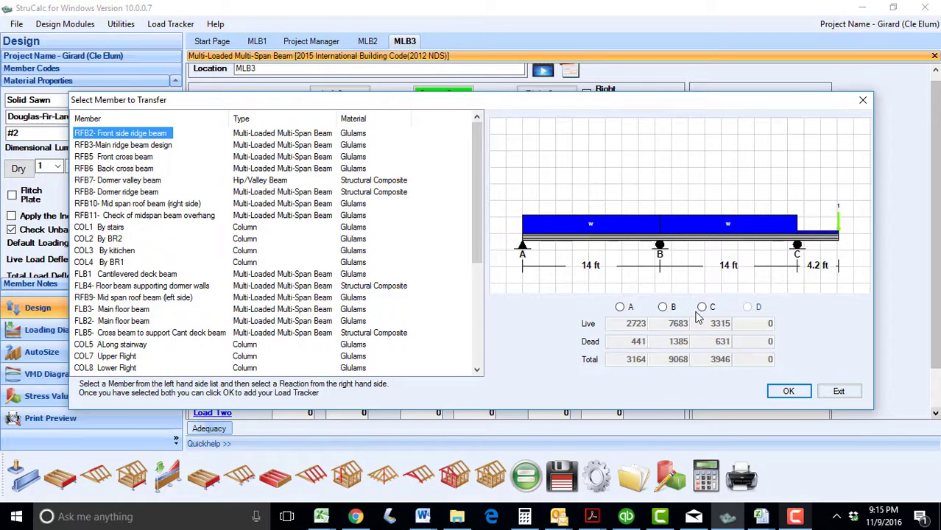
pyautogui.click(701, 307)
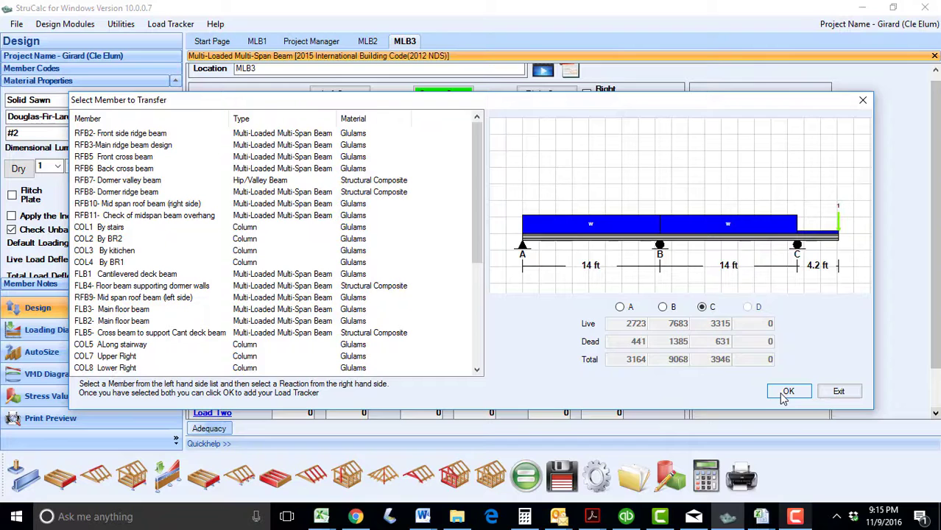
pyautogui.click(788, 390)
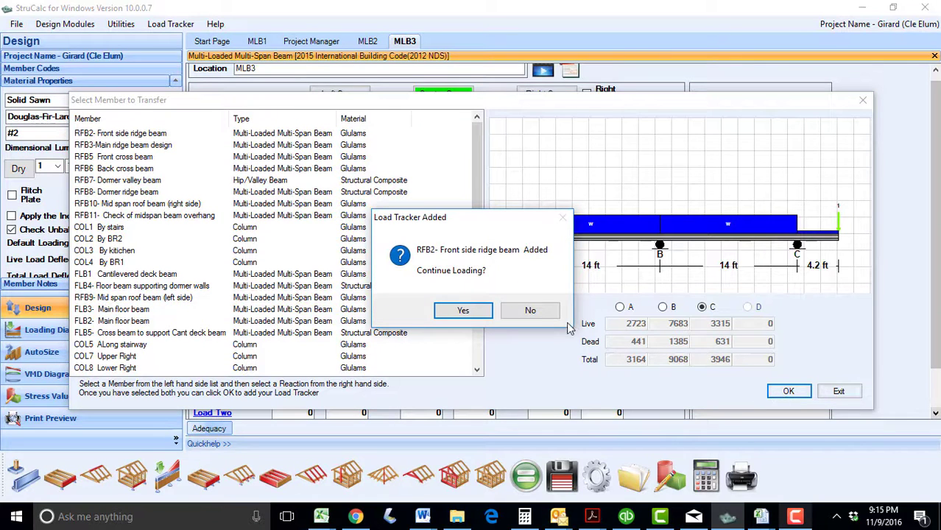
pyautogui.click(463, 310)
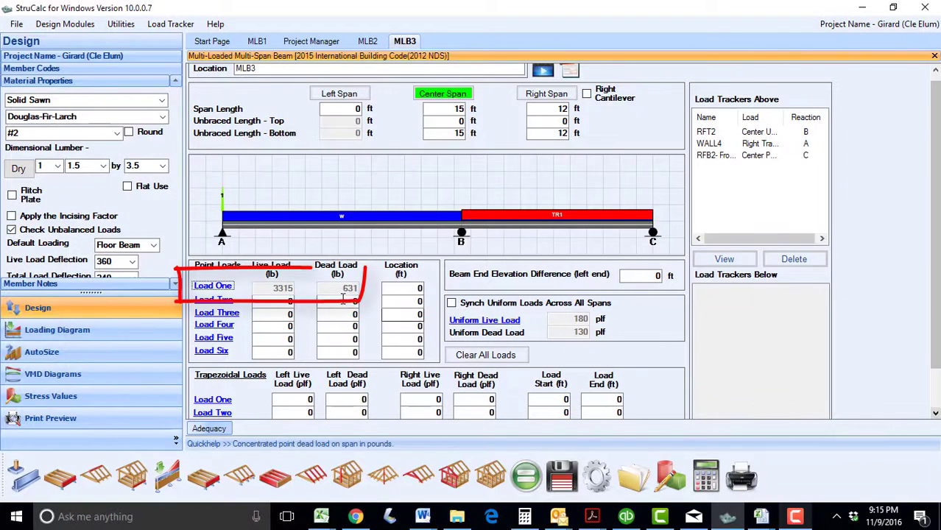
pyautogui.click(401, 287)
pyautogui.write('6')
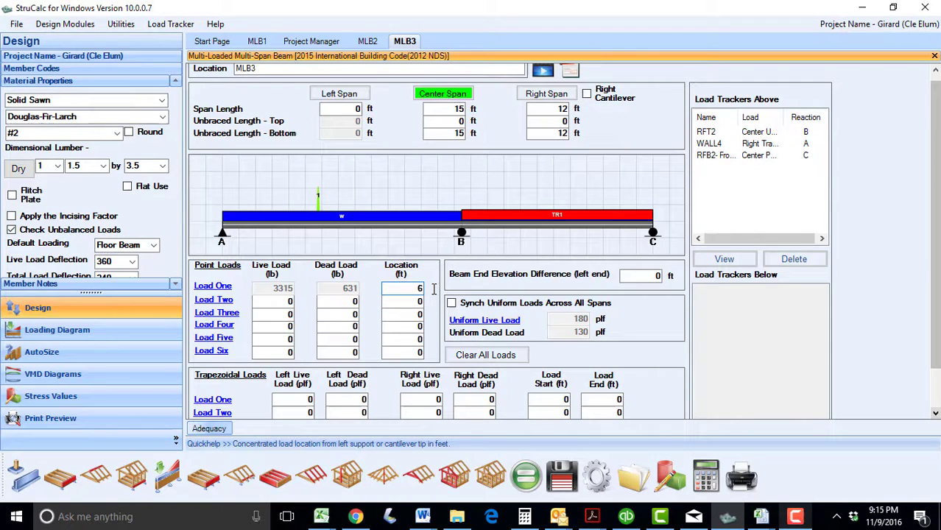
pyautogui.click(271, 301)
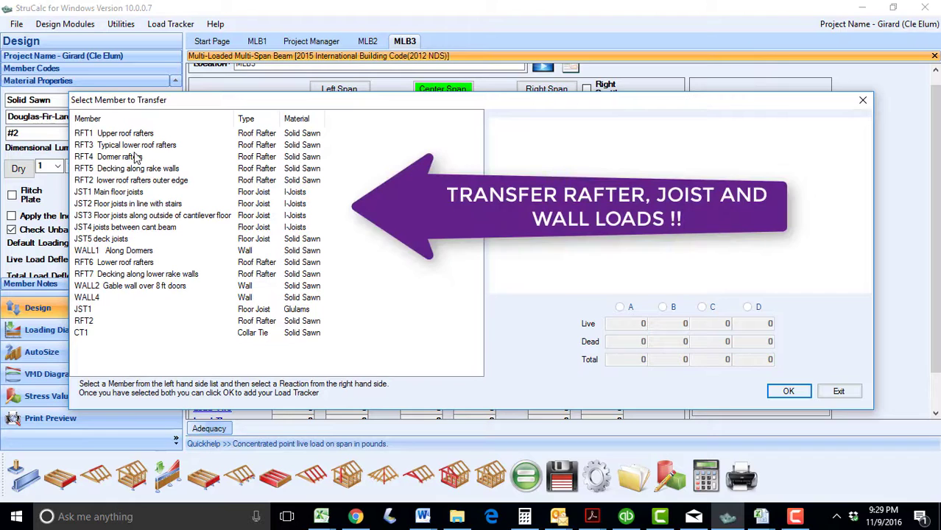
# Transfer reaction B of the RFT3 lower roof rafters into MLB3 and keep loading.
pyautogui.click(137, 144)
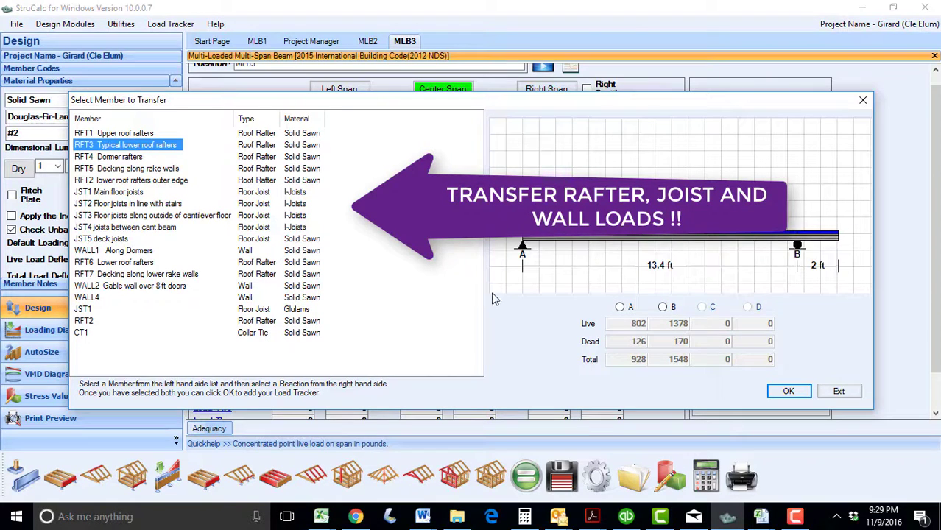
pyautogui.click(662, 307)
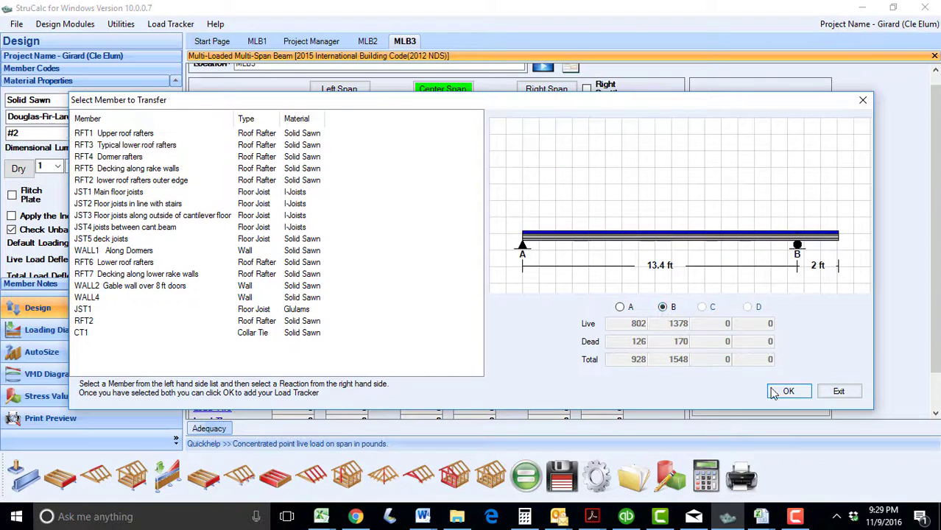
pyautogui.click(788, 391)
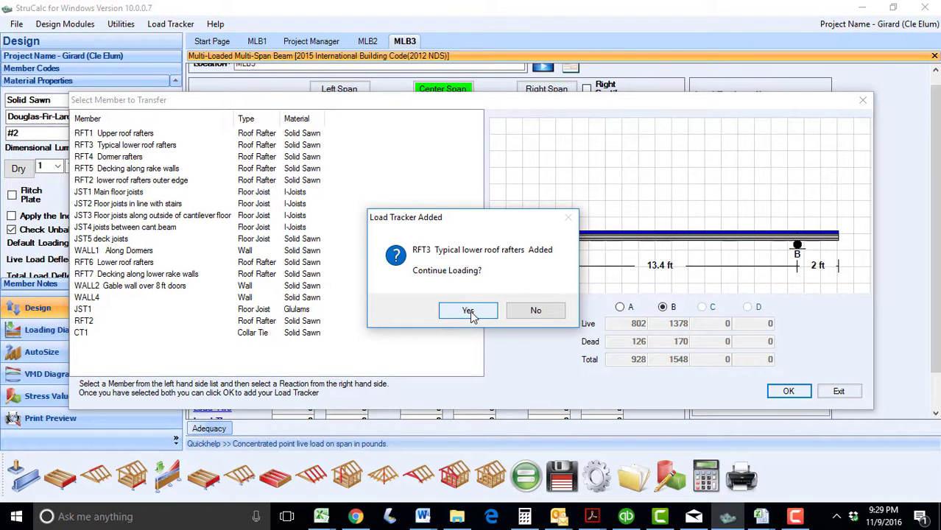
pyautogui.click(467, 309)
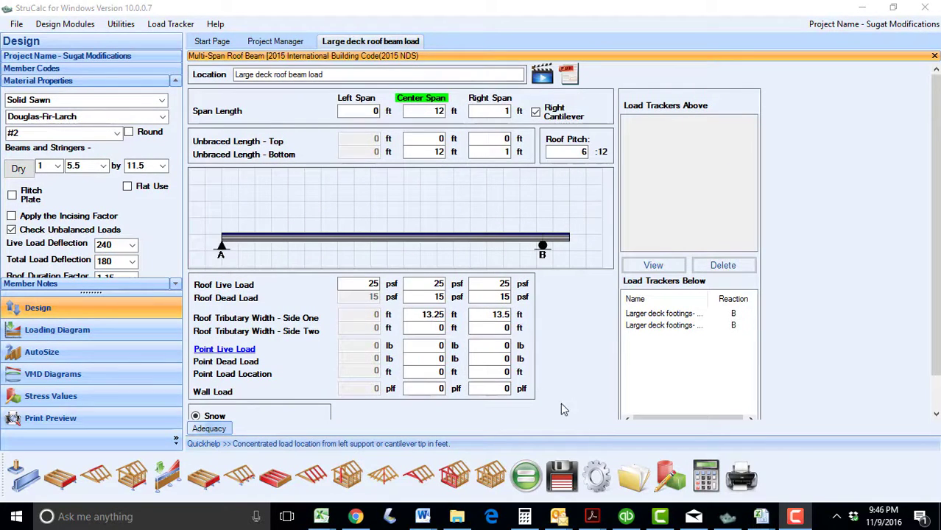
# Set the center-span roof live load to 40 psf and save, overwriting the existing design.
pyautogui.click(423, 284)
pyautogui.write('40')
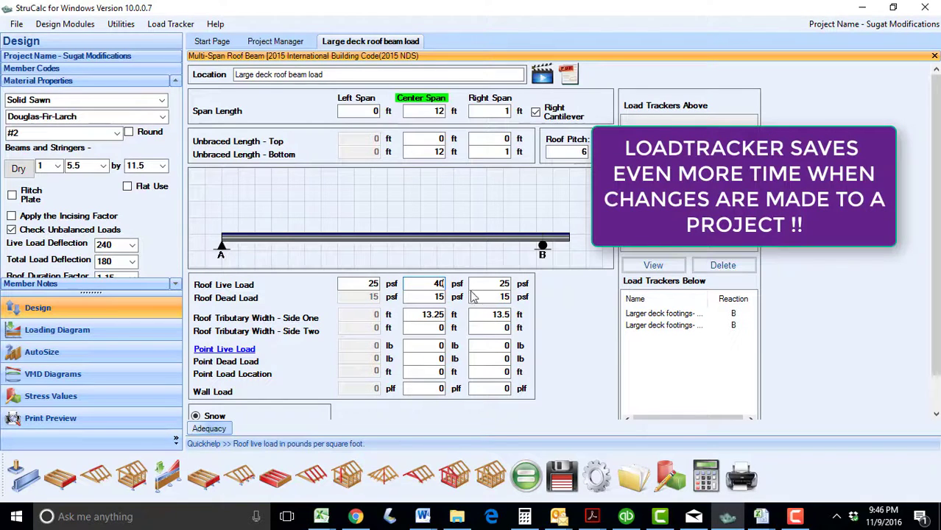
pyautogui.click(561, 474)
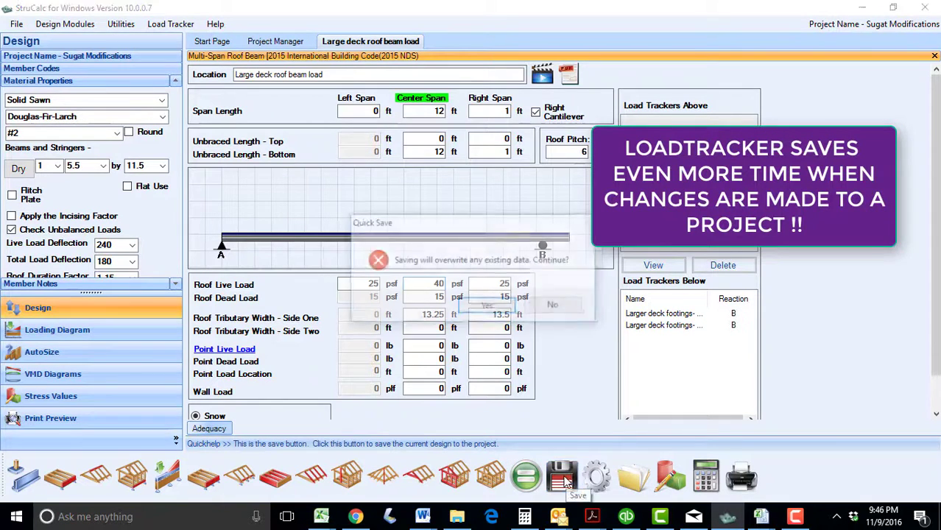
pyautogui.click(487, 304)
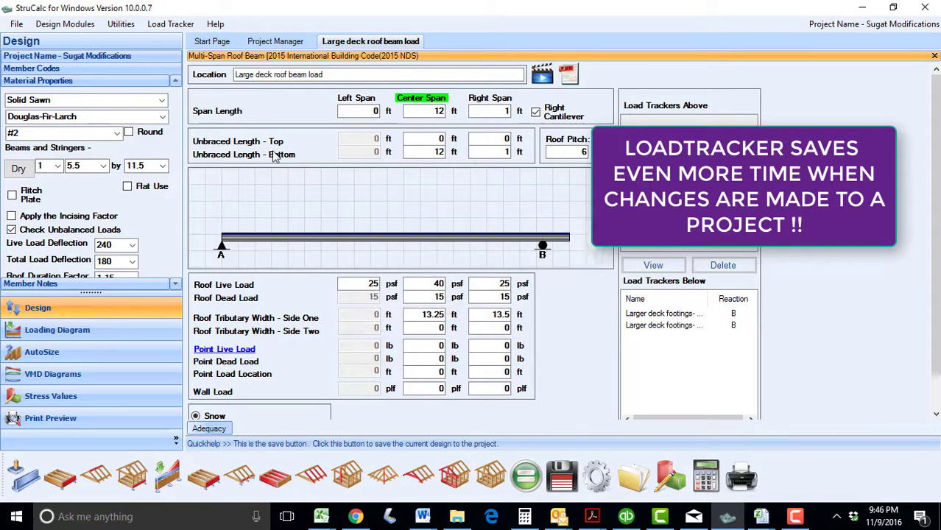
pyautogui.click(170, 24)
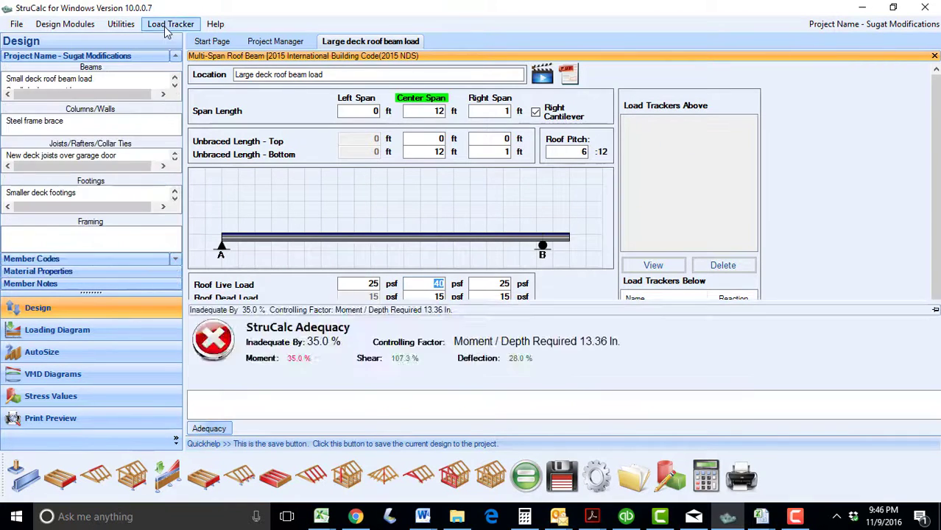
pyautogui.click(171, 23)
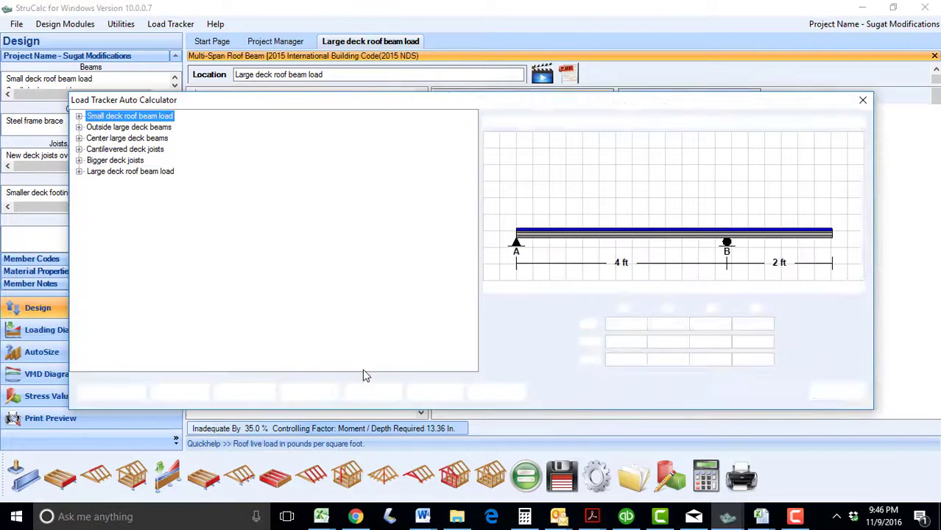
# Run Calculate All in the Auto Calculator and view the inadequate designs.
pyautogui.click(243, 392)
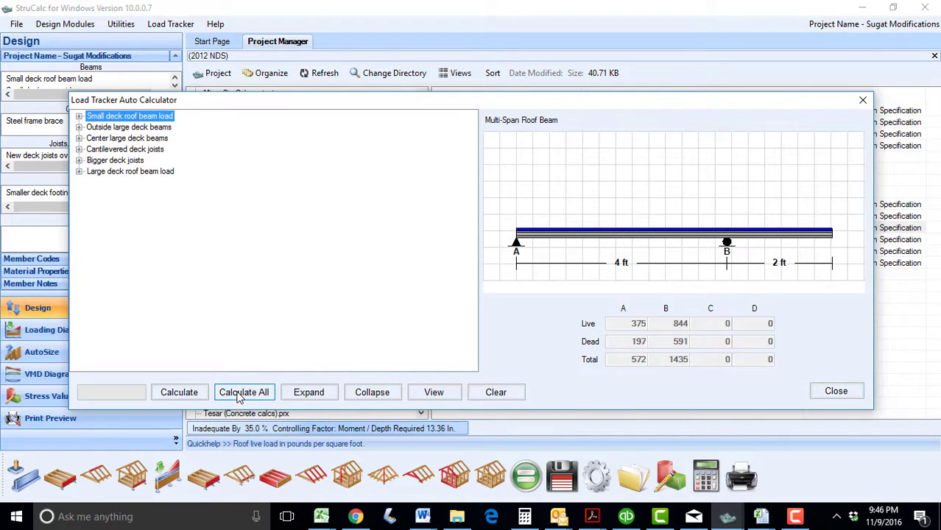
pyautogui.click(243, 391)
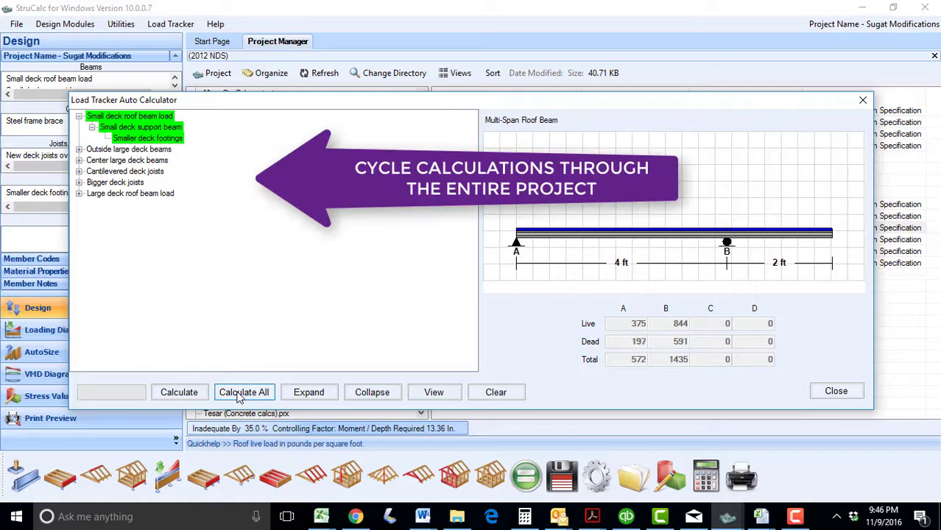
pyautogui.click(244, 392)
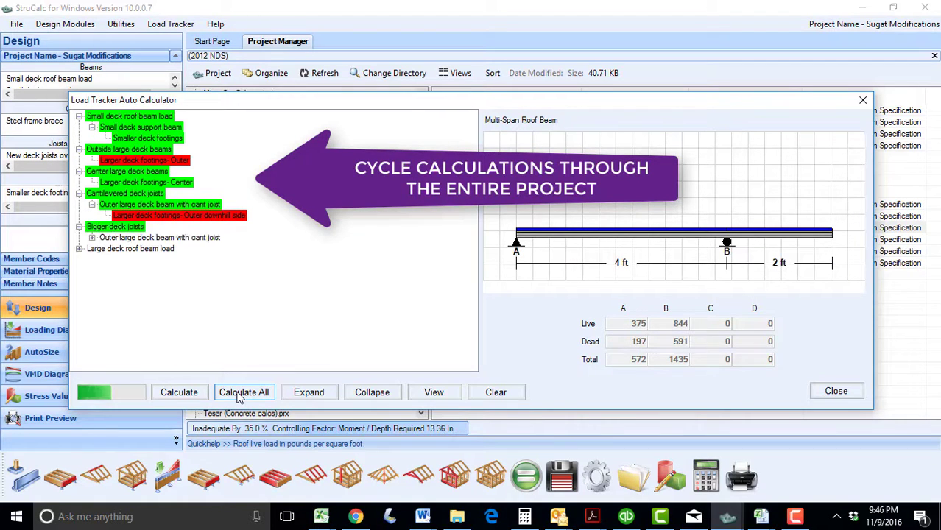
pyautogui.click(243, 392)
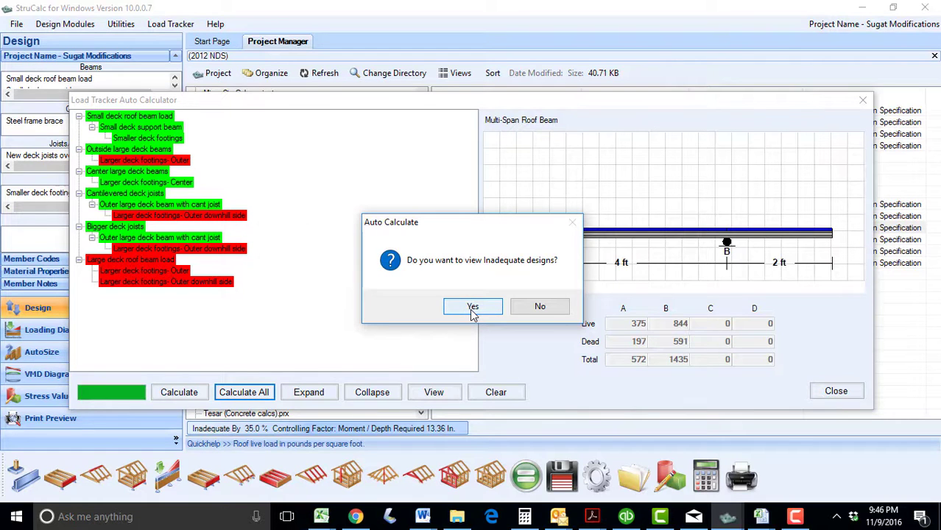
pyautogui.click(472, 307)
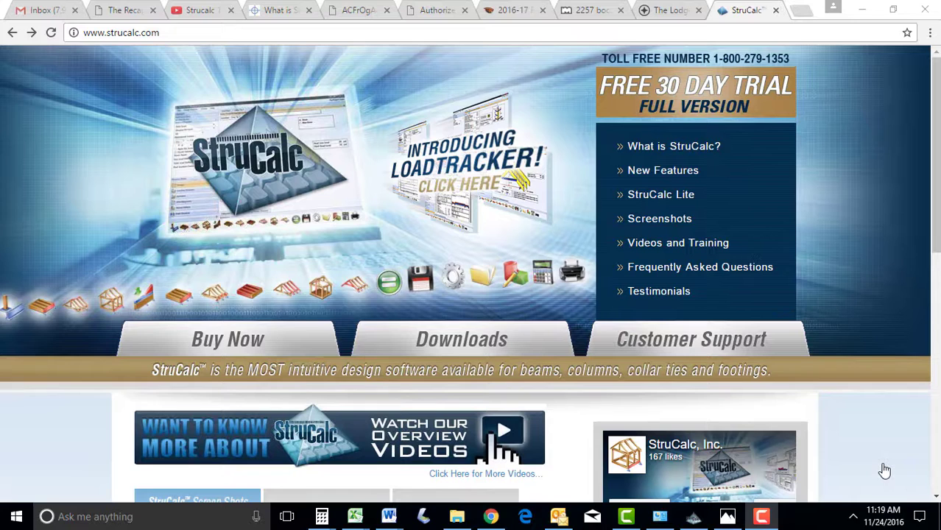
pyautogui.moveTo(886, 471)
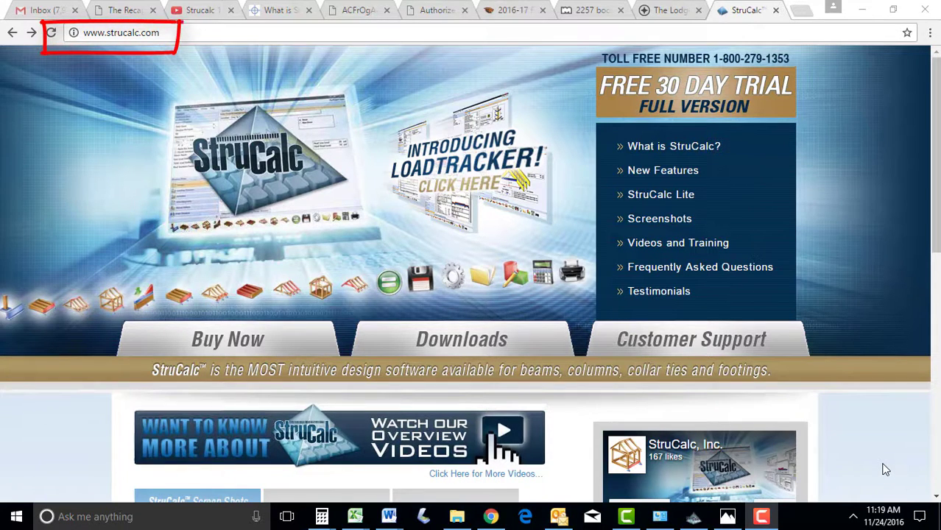
pyautogui.moveTo(532, 466)
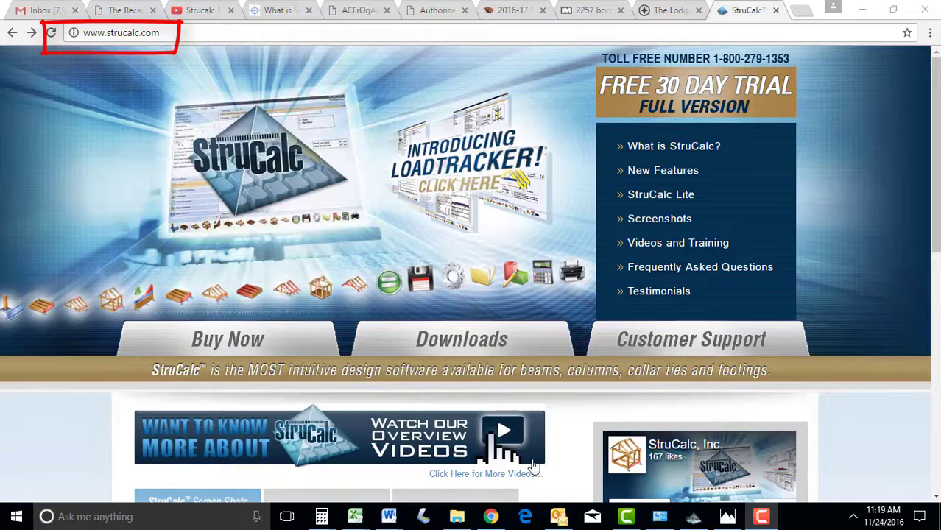
# Browse the overview videos page on strucalc.com, then return to the home page.
pyautogui.click(677, 242)
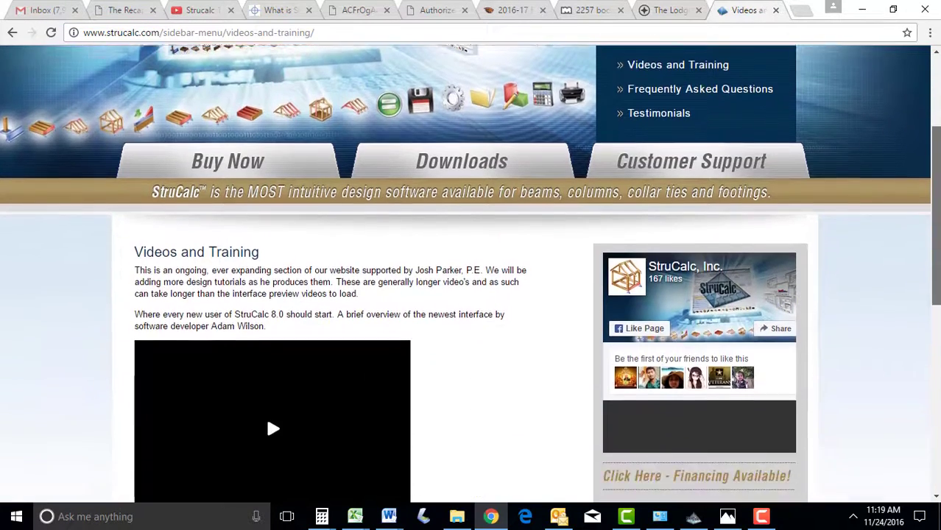
pyautogui.scroll(-3)
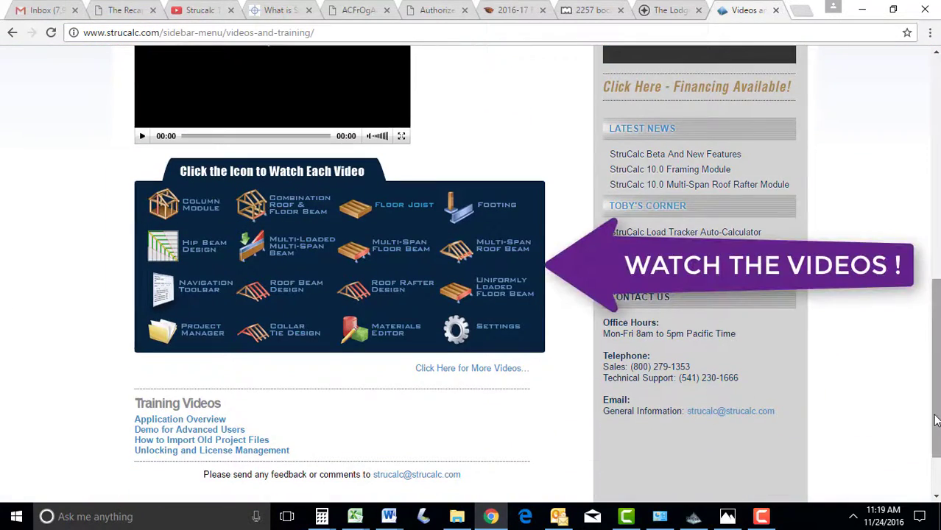
pyautogui.click(12, 32)
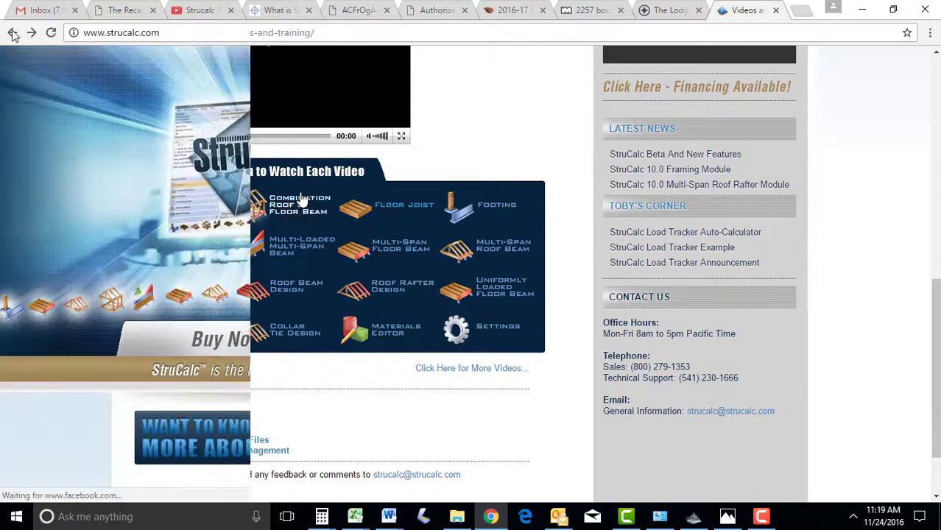
pyautogui.click(12, 33)
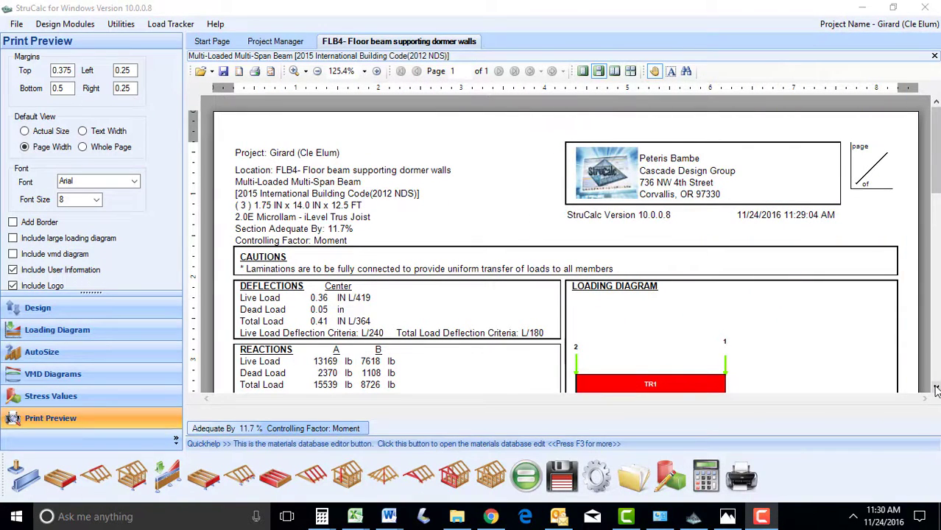
# Scroll the FLB4 print preview down to reactions, beam data and the loading diagram.
pyautogui.scroll(-3)
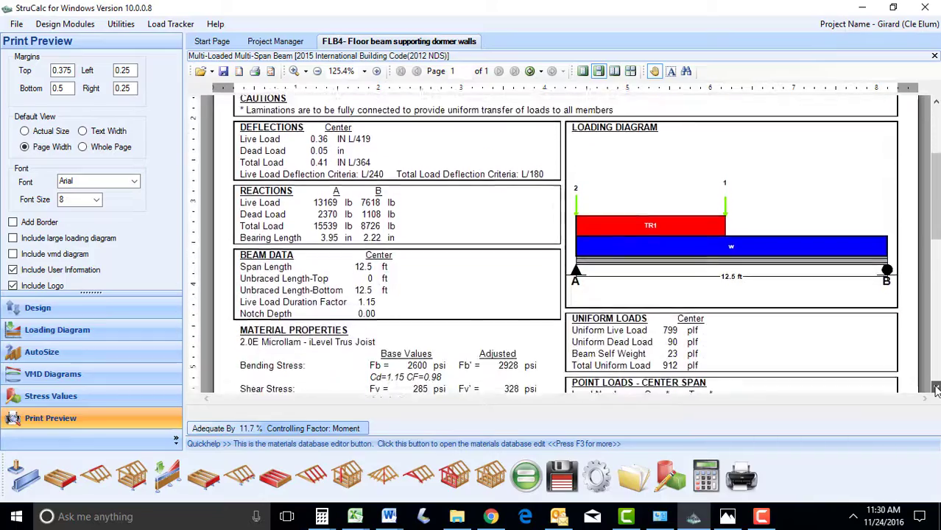